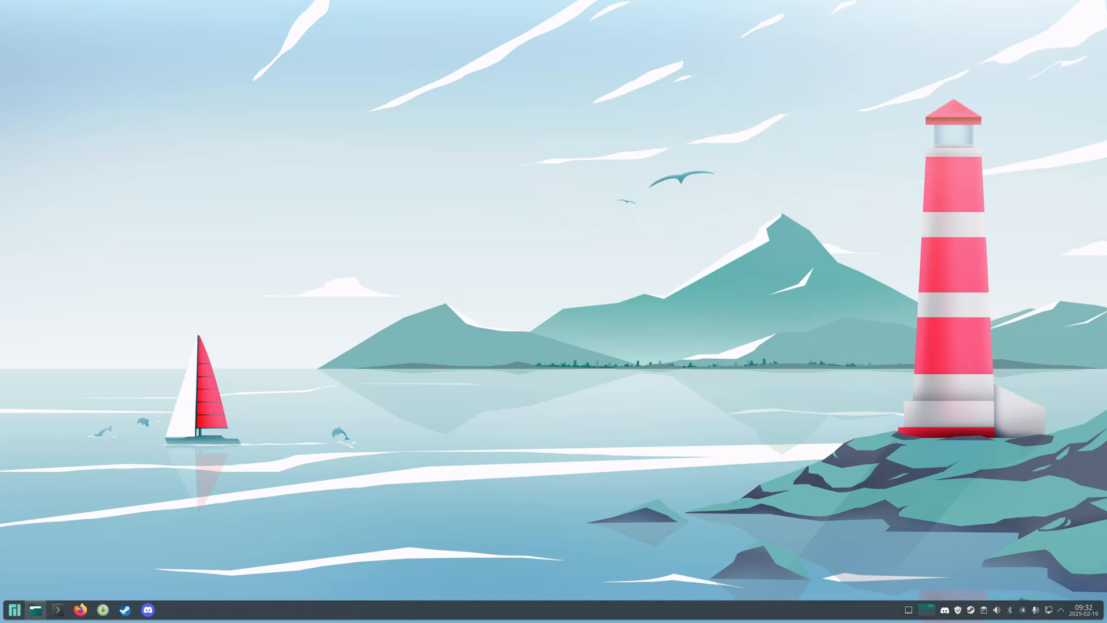
Search the application launcher for 'lutris' to reach the Pamac software store.
left_click(14, 609)
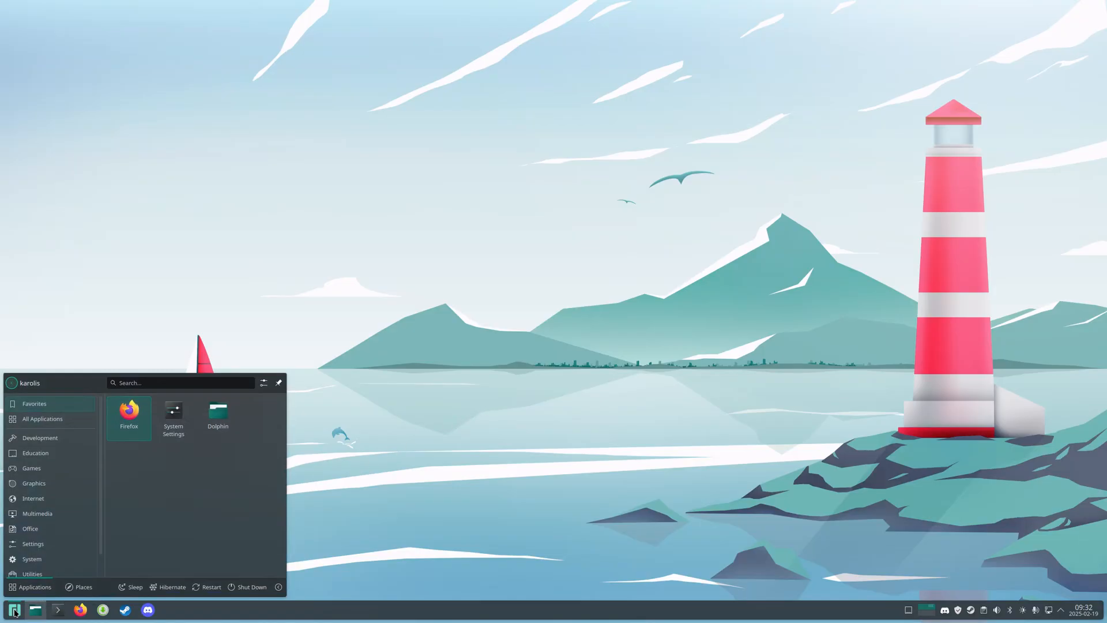
type("lutris")
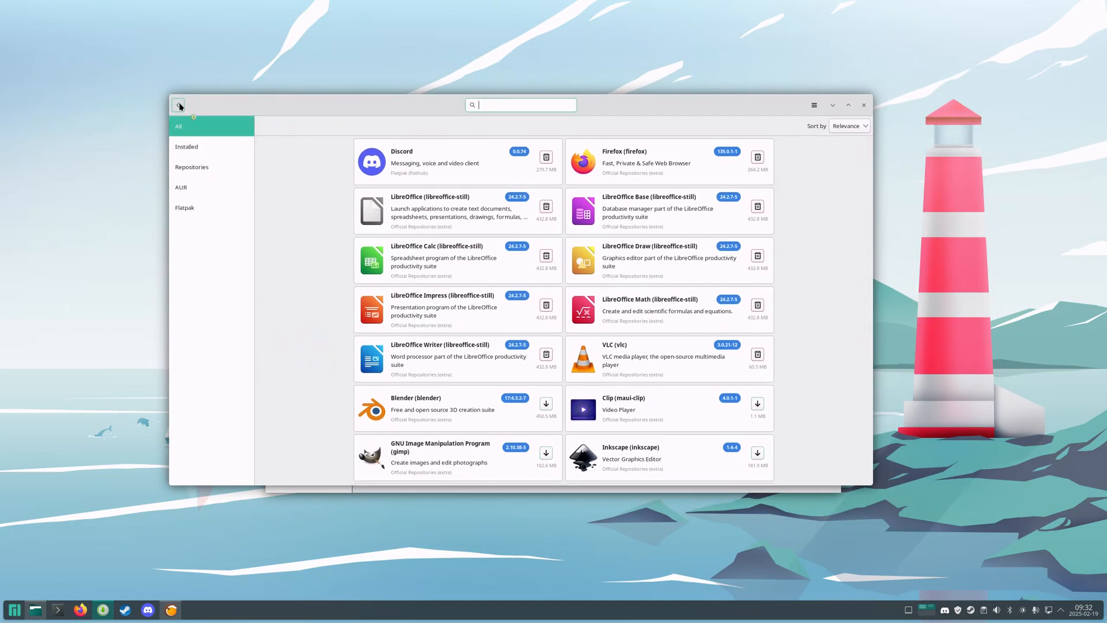
Search Pamac for 'lutris' to list the available Lutris packages.
type("lutris")
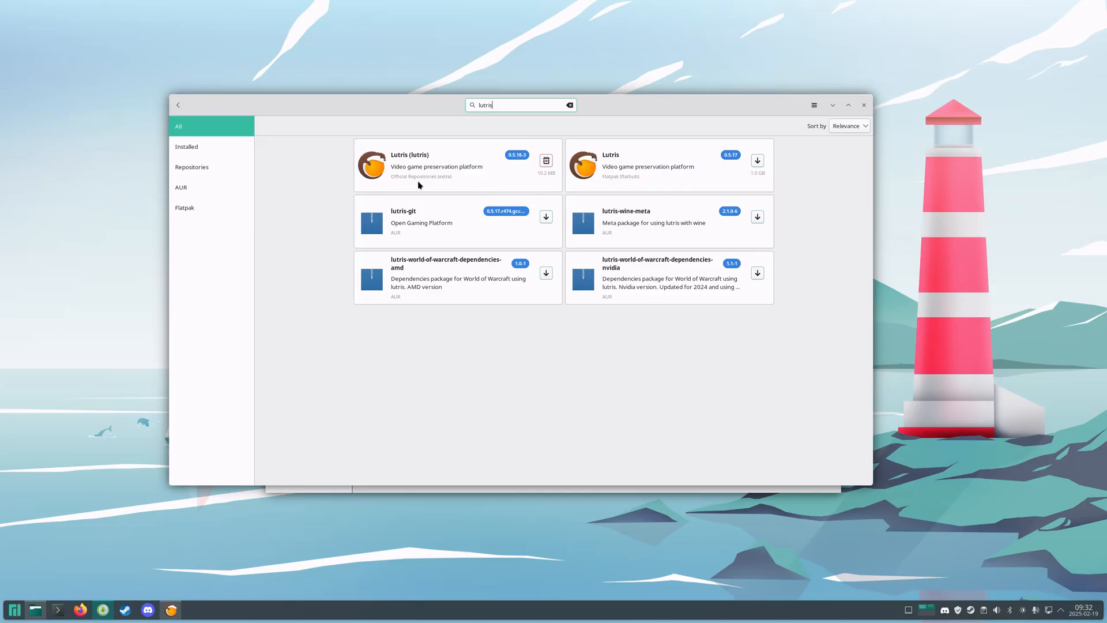
mouse_move(397, 243)
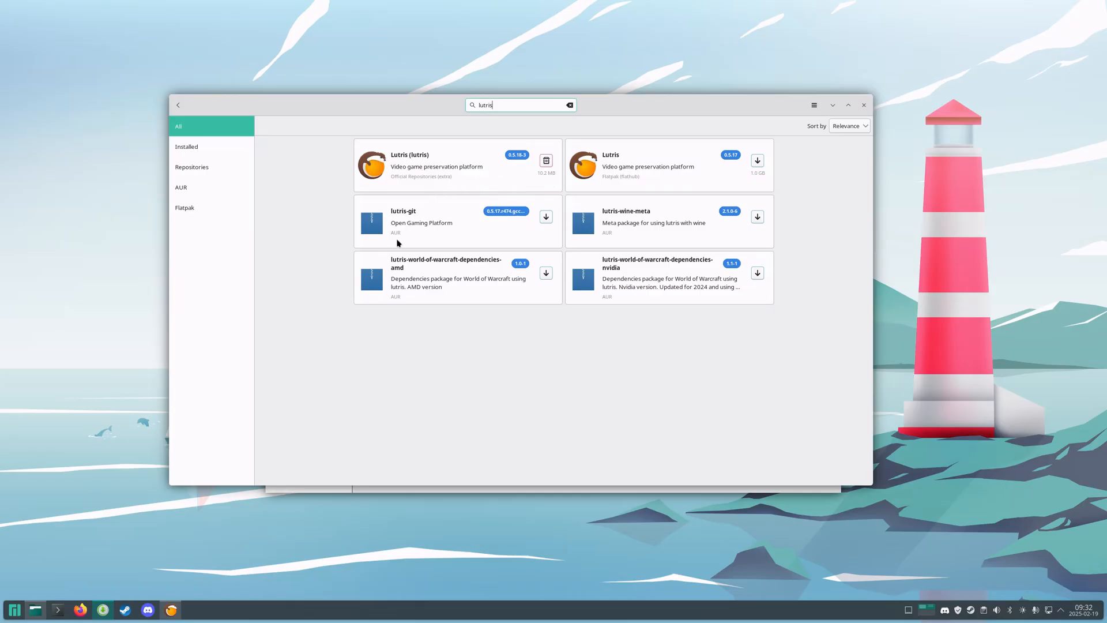
mouse_move(487, 168)
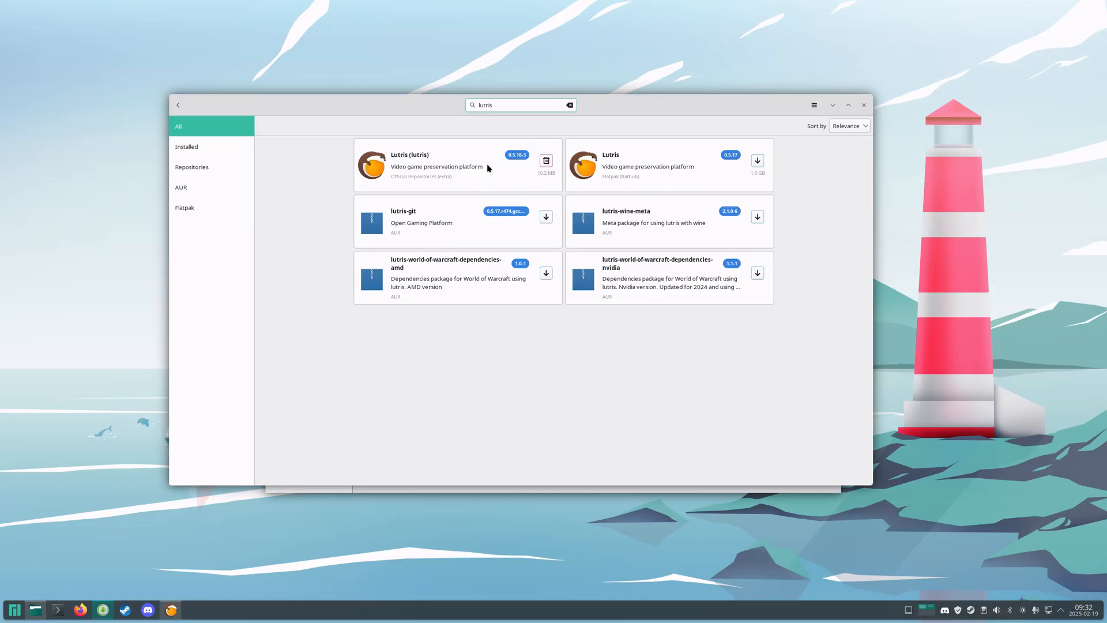
mouse_move(600, 276)
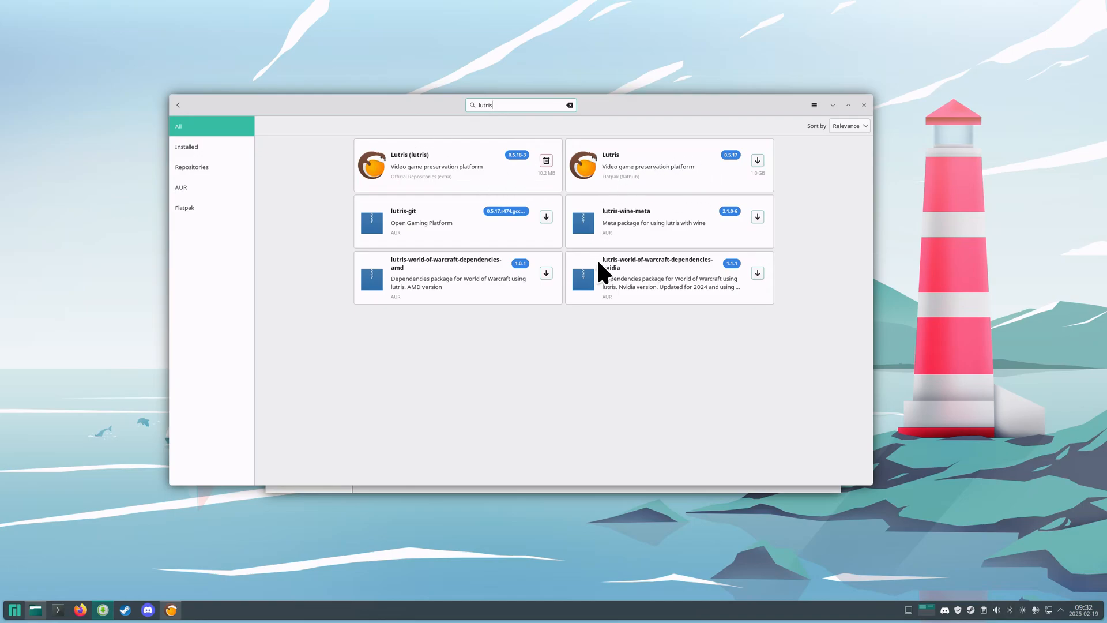
mouse_move(596, 182)
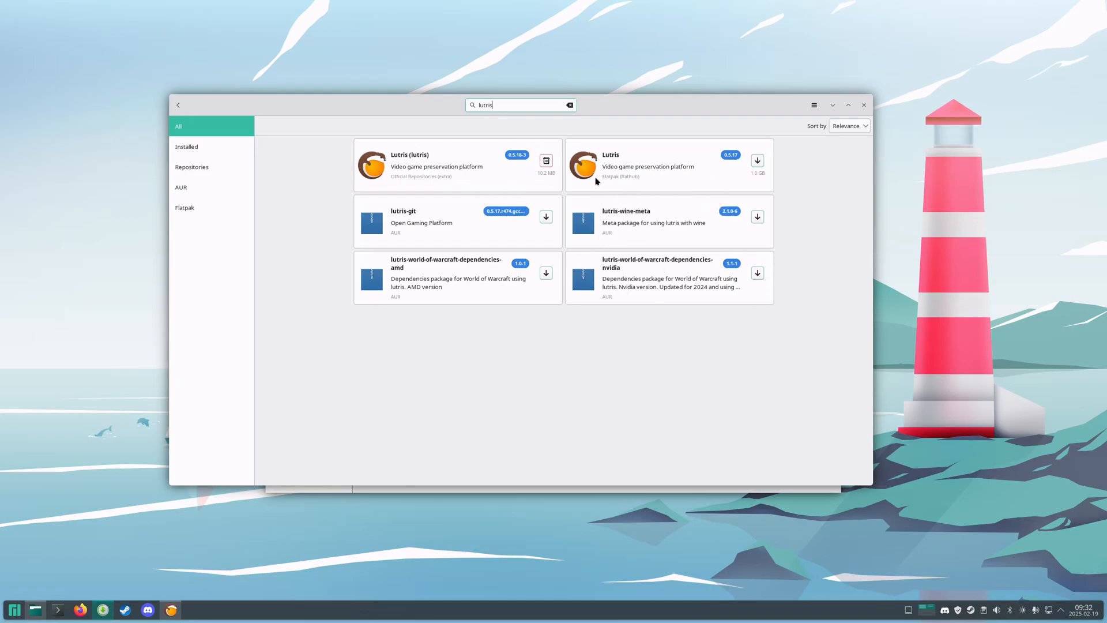
mouse_move(597, 303)
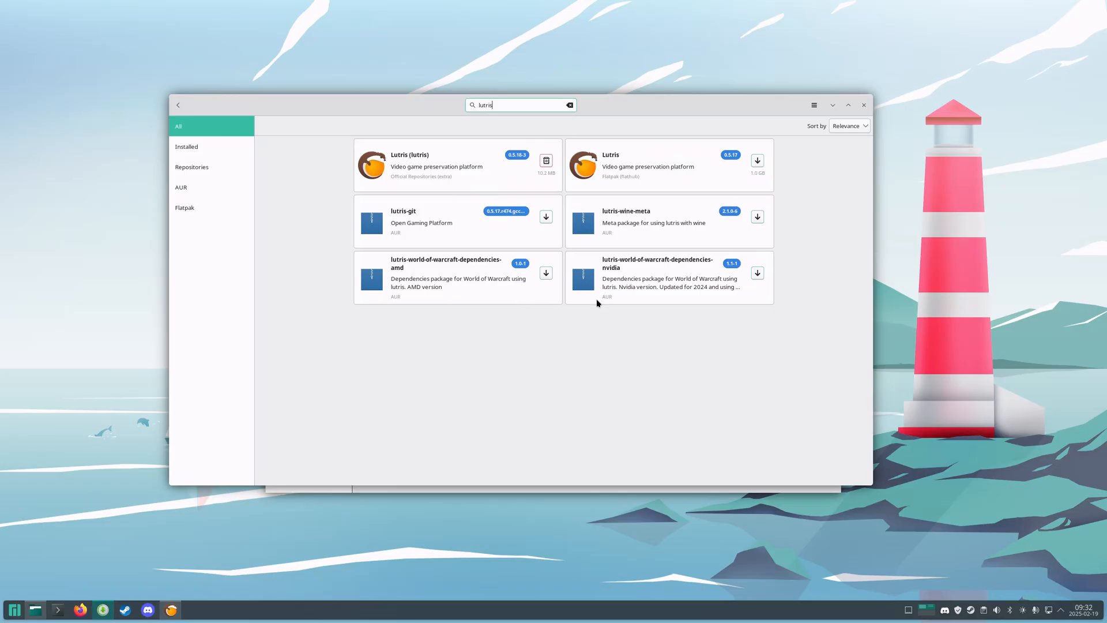
mouse_move(688, 236)
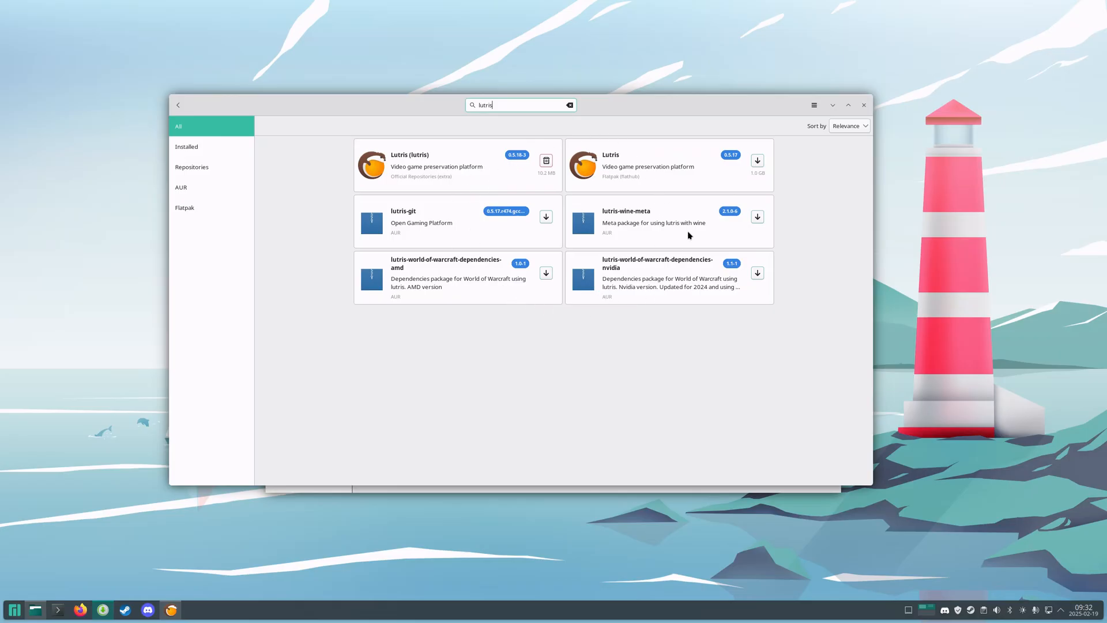
mouse_move(572, 169)
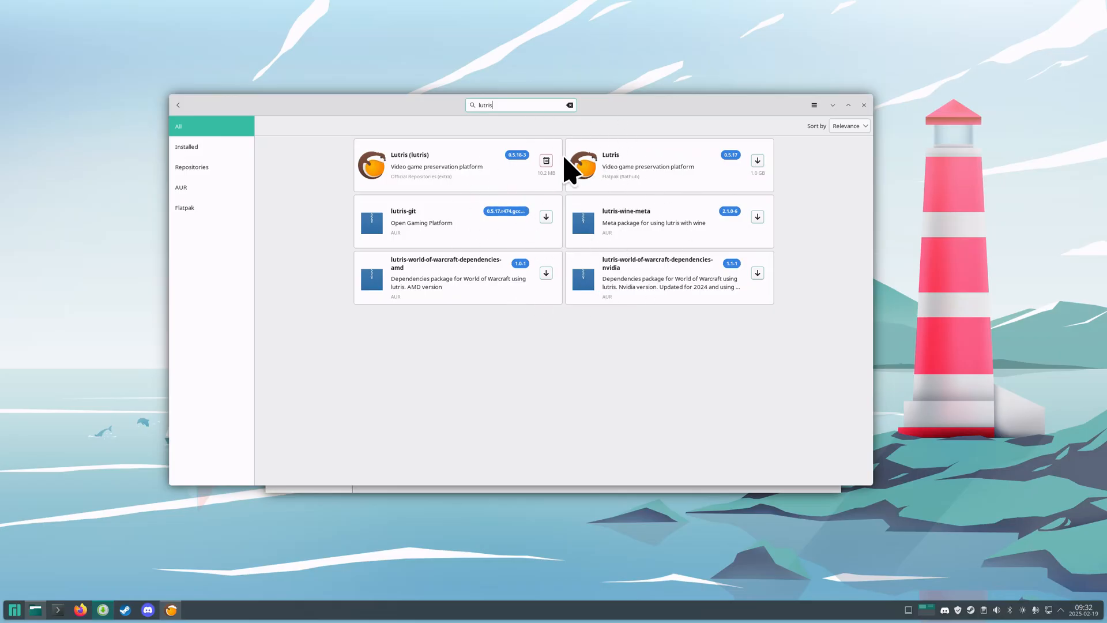
mouse_move(451, 182)
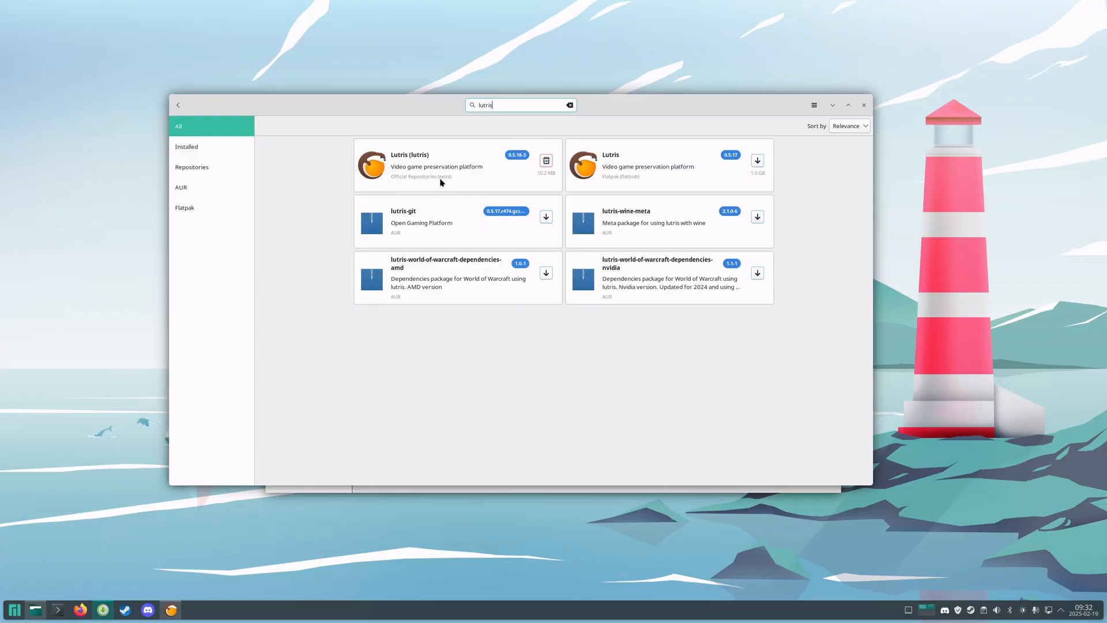
mouse_move(800, 83)
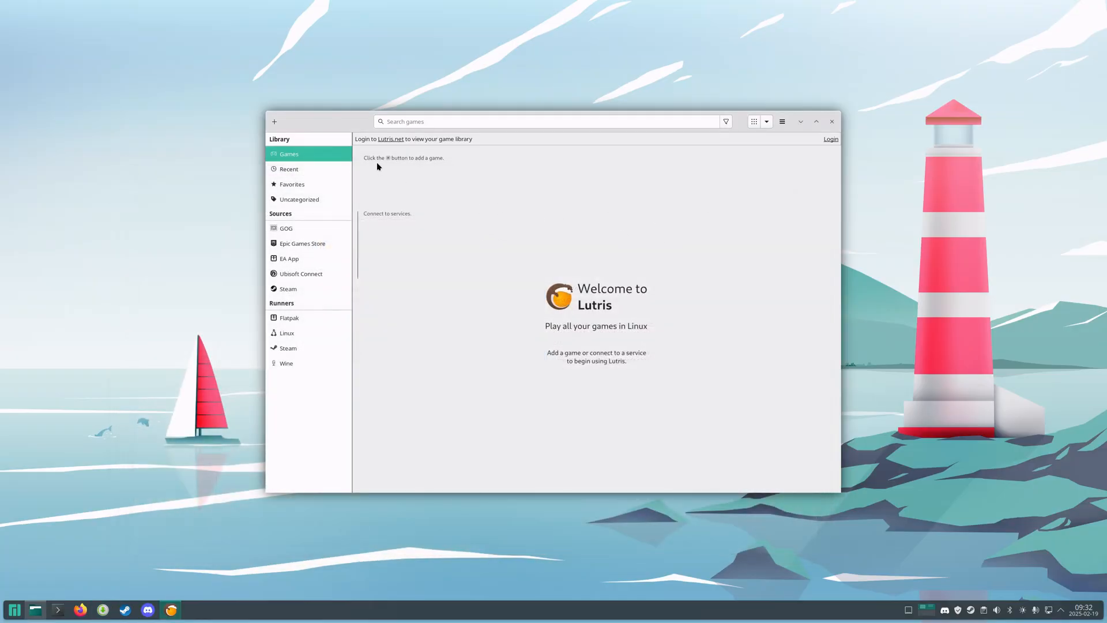
Search Lutris.net installers for 'black desert' and browse the Black Desert Online results.
left_click(274, 120)
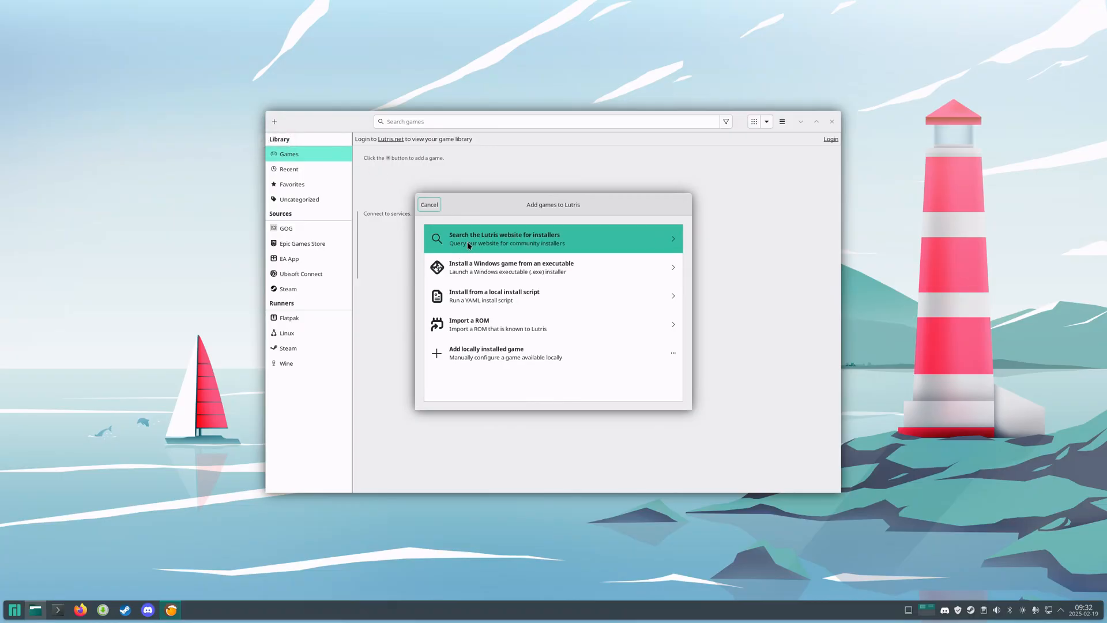
left_click(553, 238)
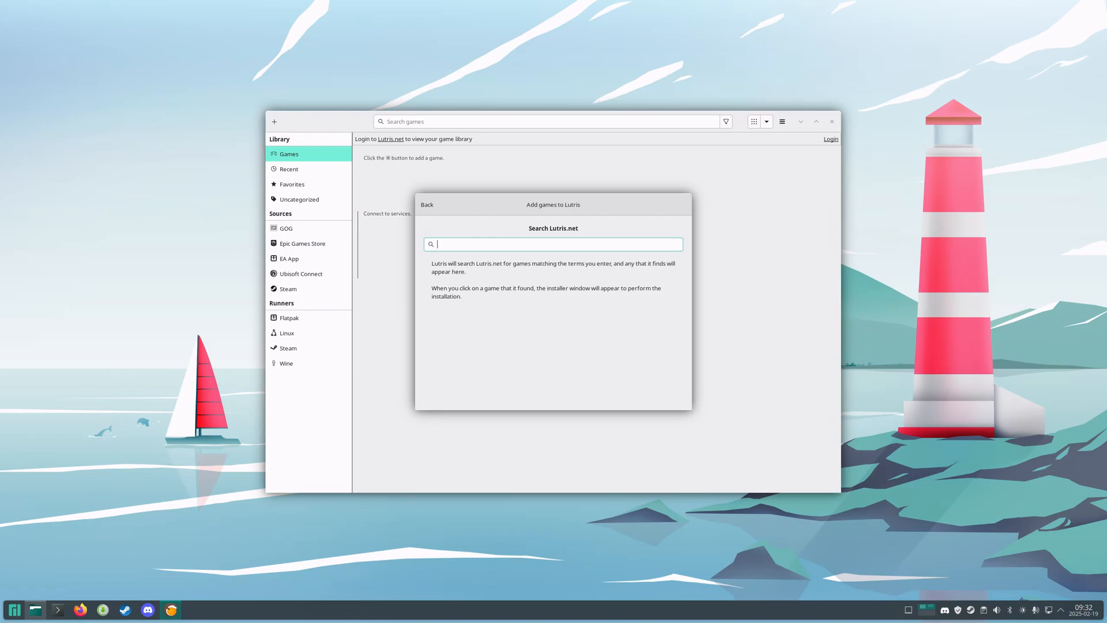
type("b")
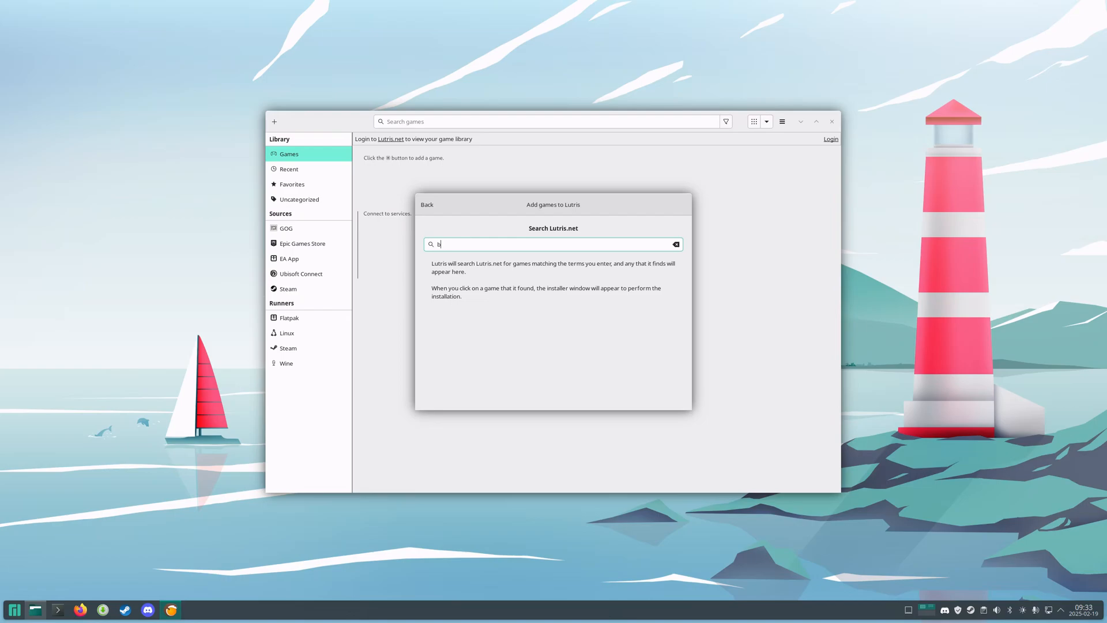
type("la")
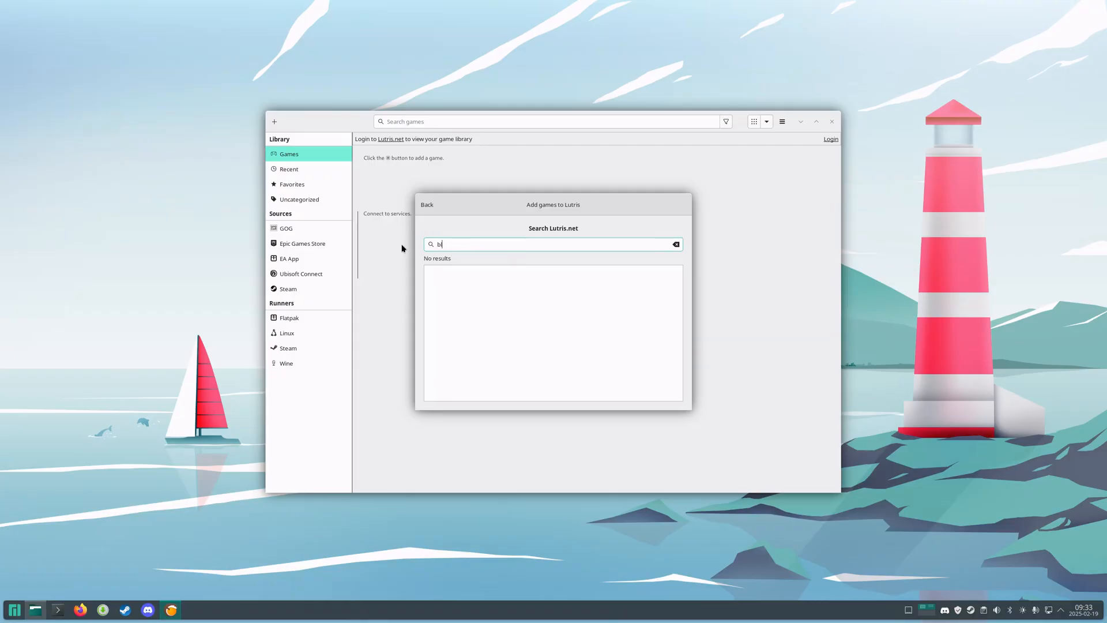
type("lack desert")
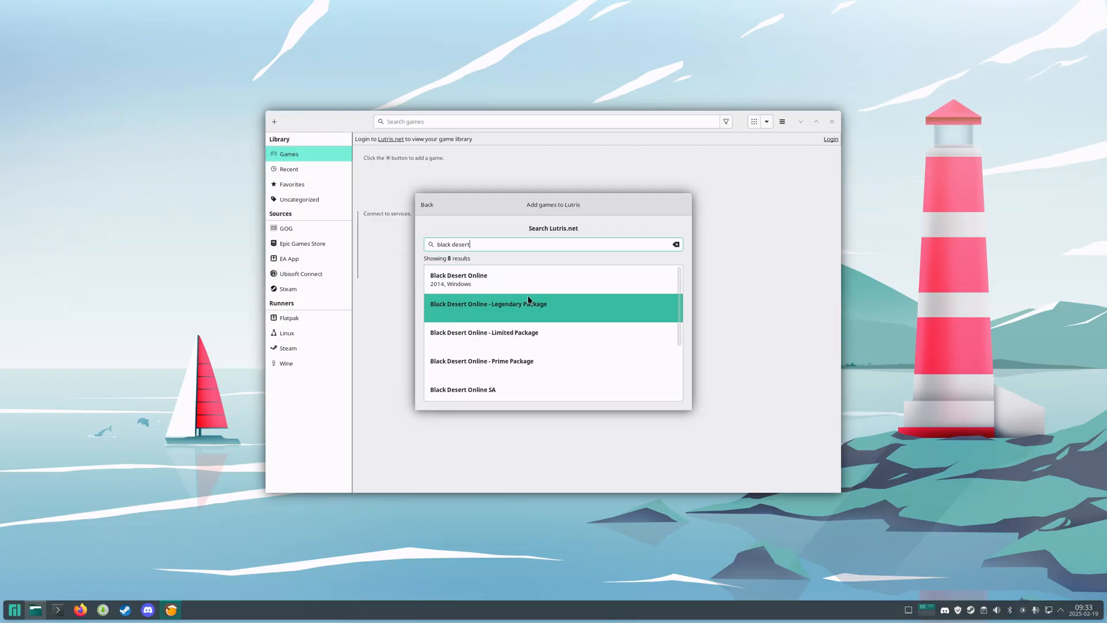
scroll("down", 3)
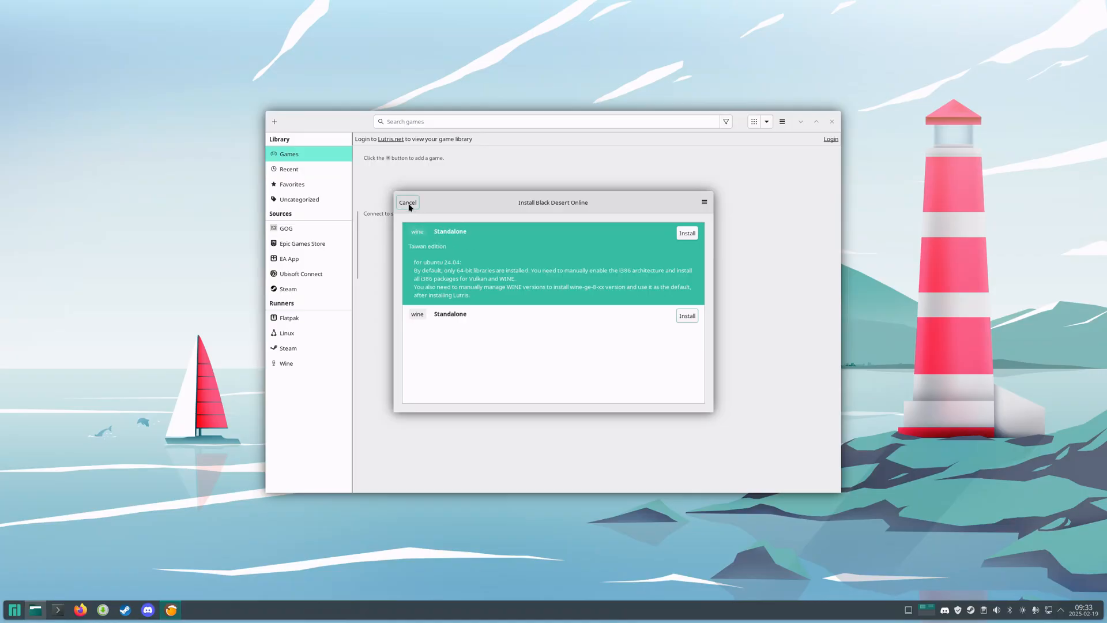
Cancel the Black Desert Online community installer.
left_click(408, 202)
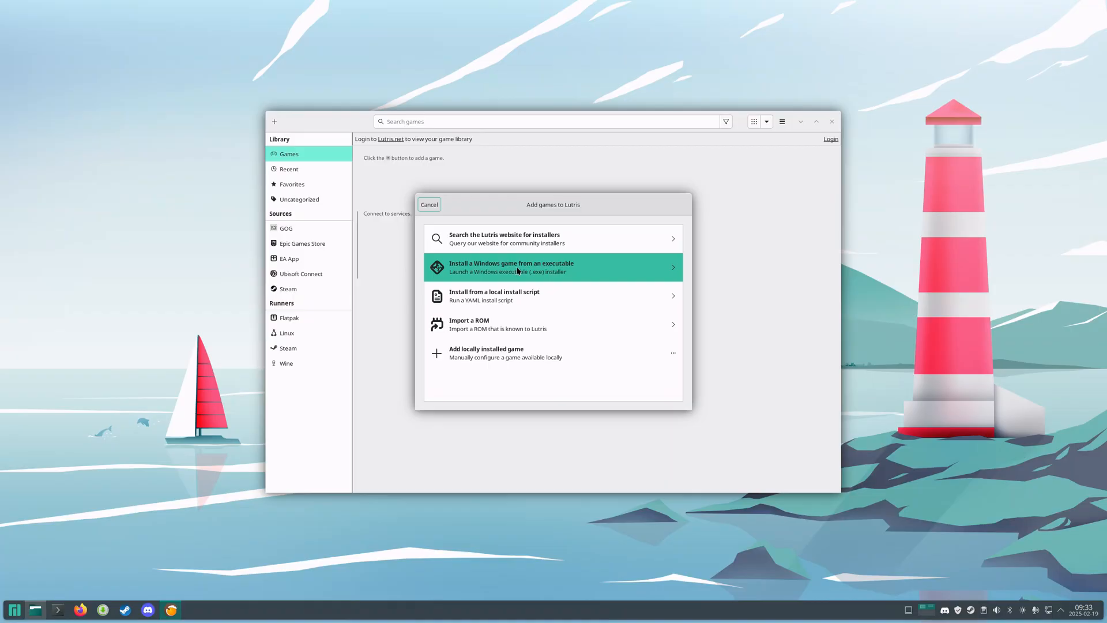
mouse_move(513, 272)
type("B")
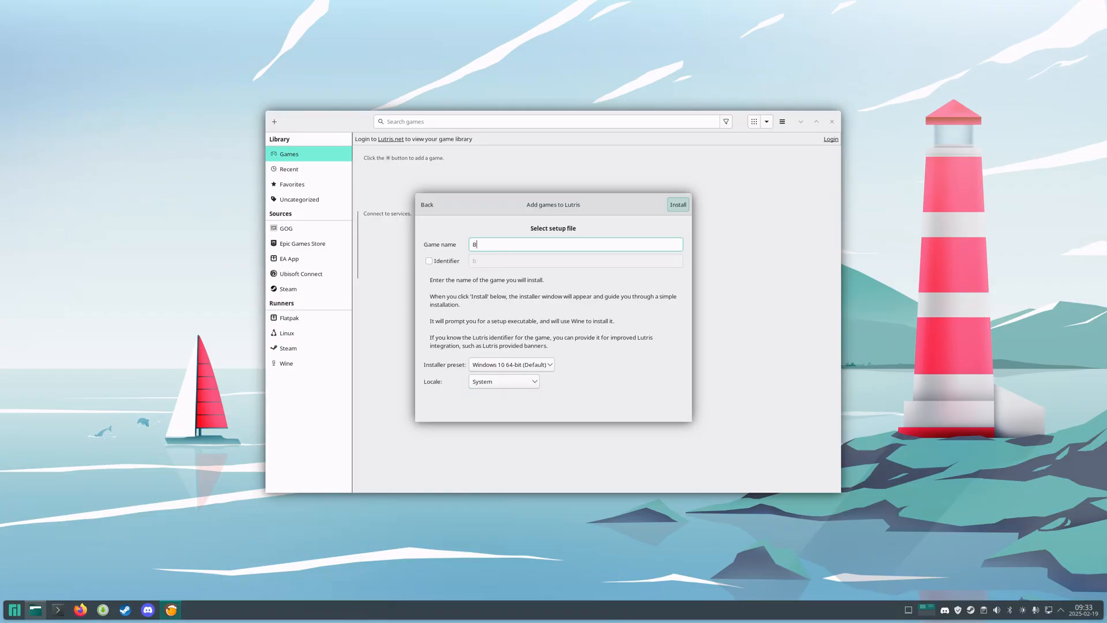
Name the game 'Black Desert Online' and keep the Windows 10 64-bit installer preset.
type("lack Desert")
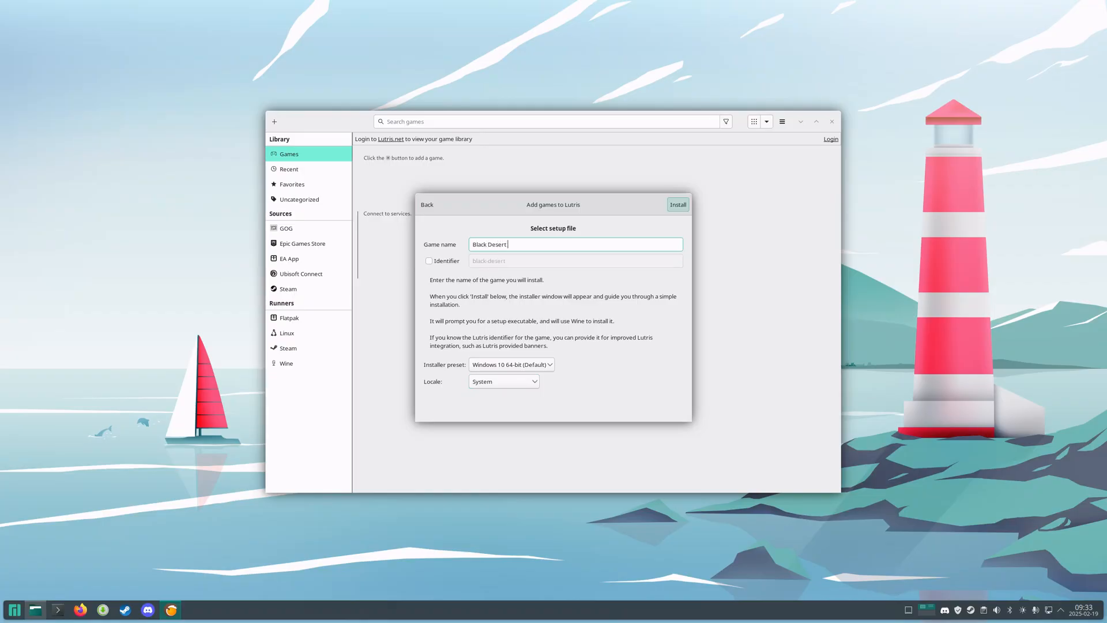
type("Online")
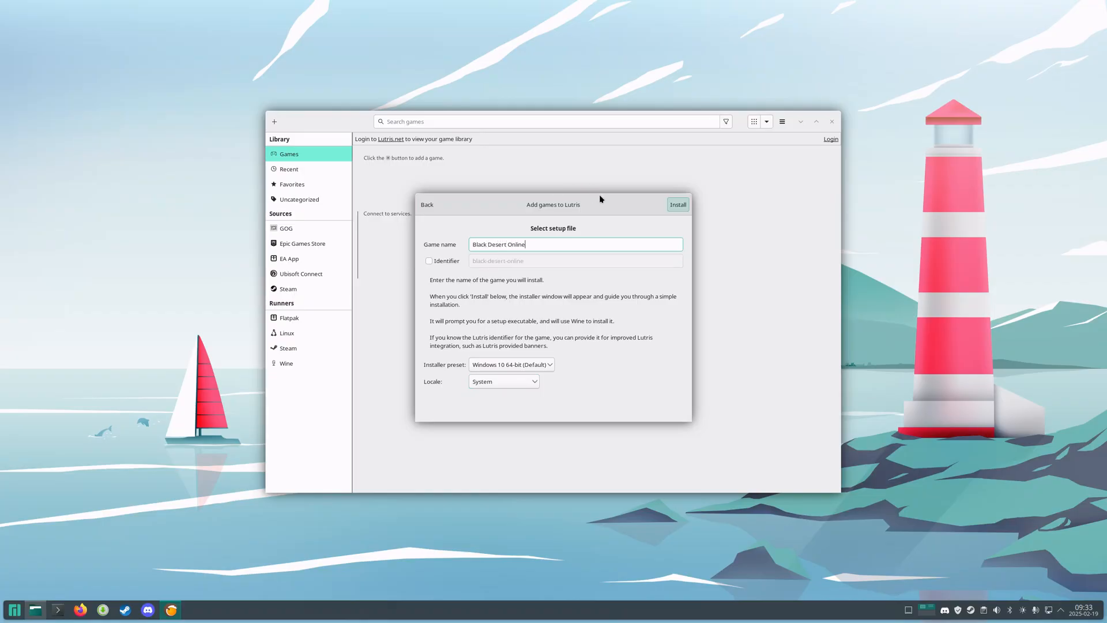
left_click(503, 381)
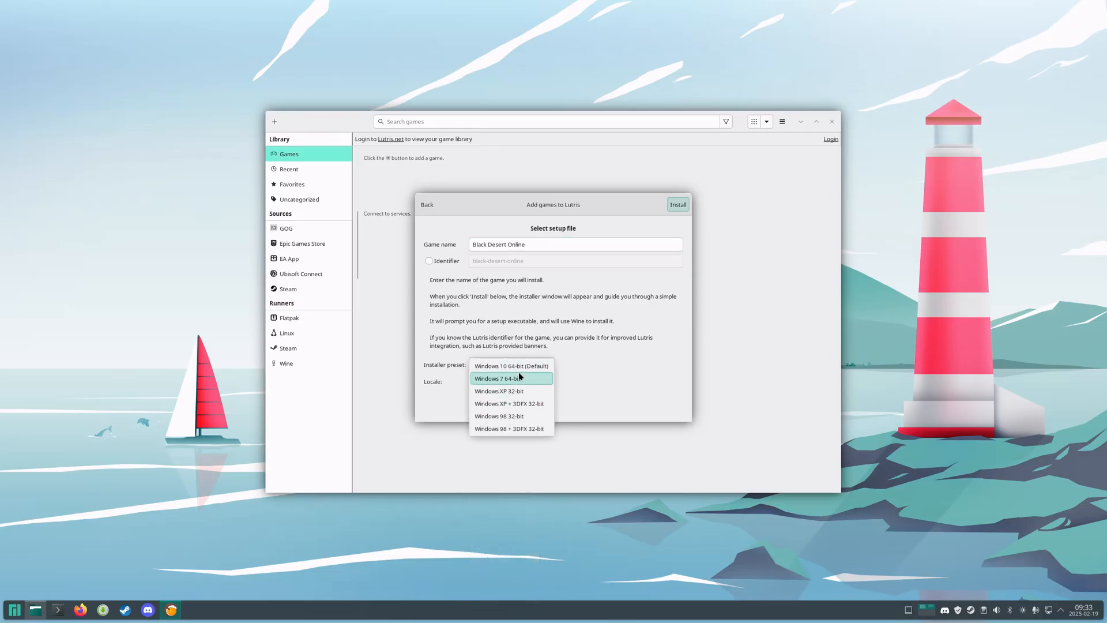
mouse_move(511, 365)
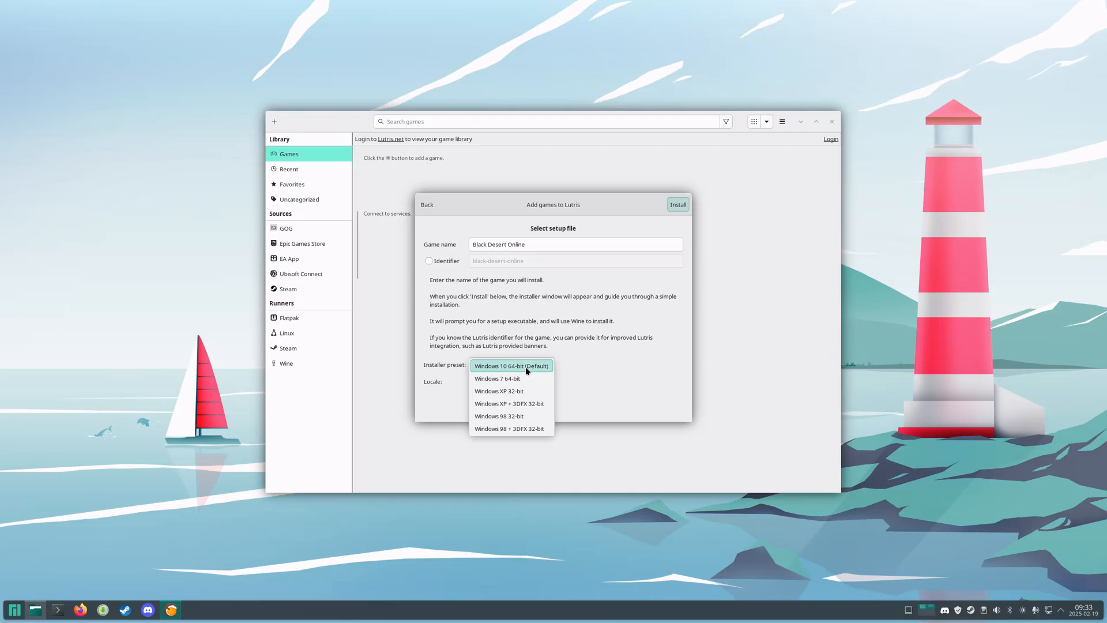
left_click(510, 365)
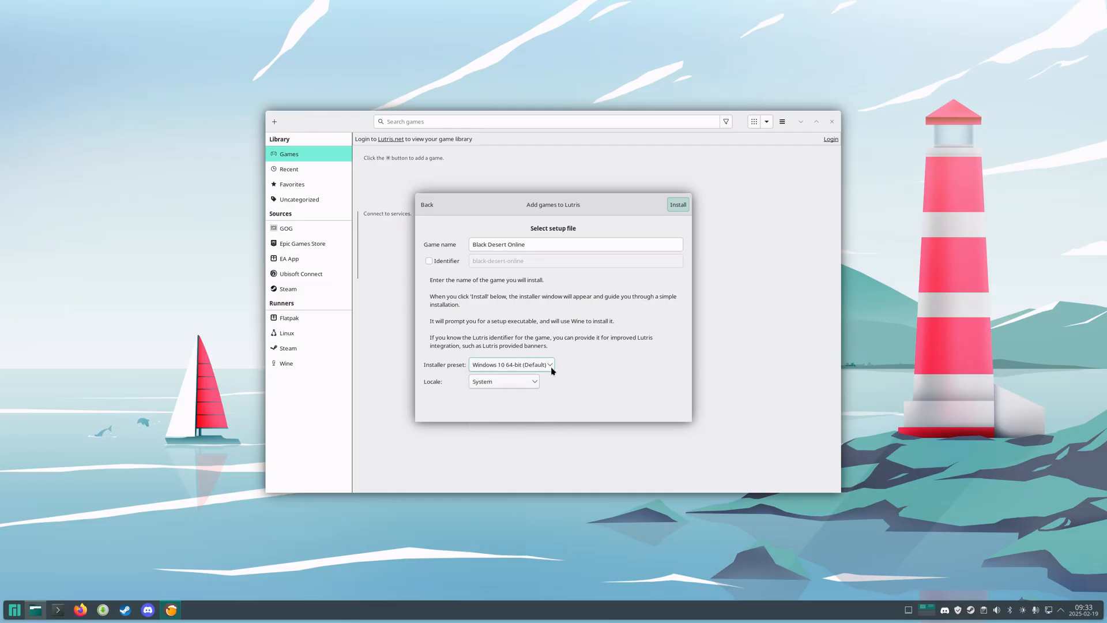
left_click(510, 364)
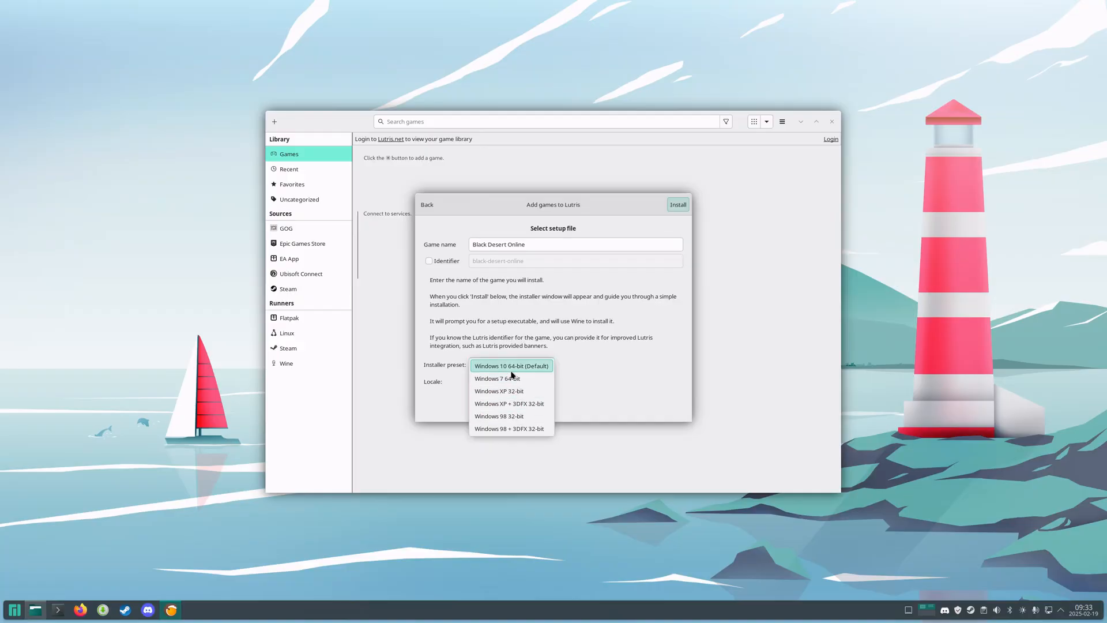
left_click(510, 365)
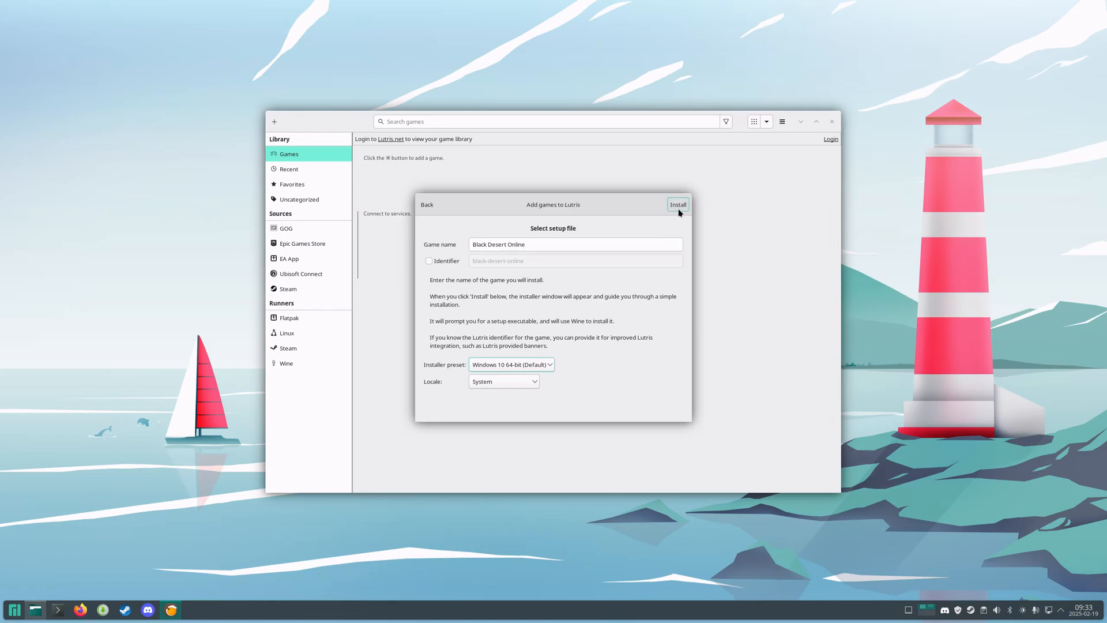
Start the install, inspect the Games folder in Dolphin, and keep the default directory.
left_click(677, 204)
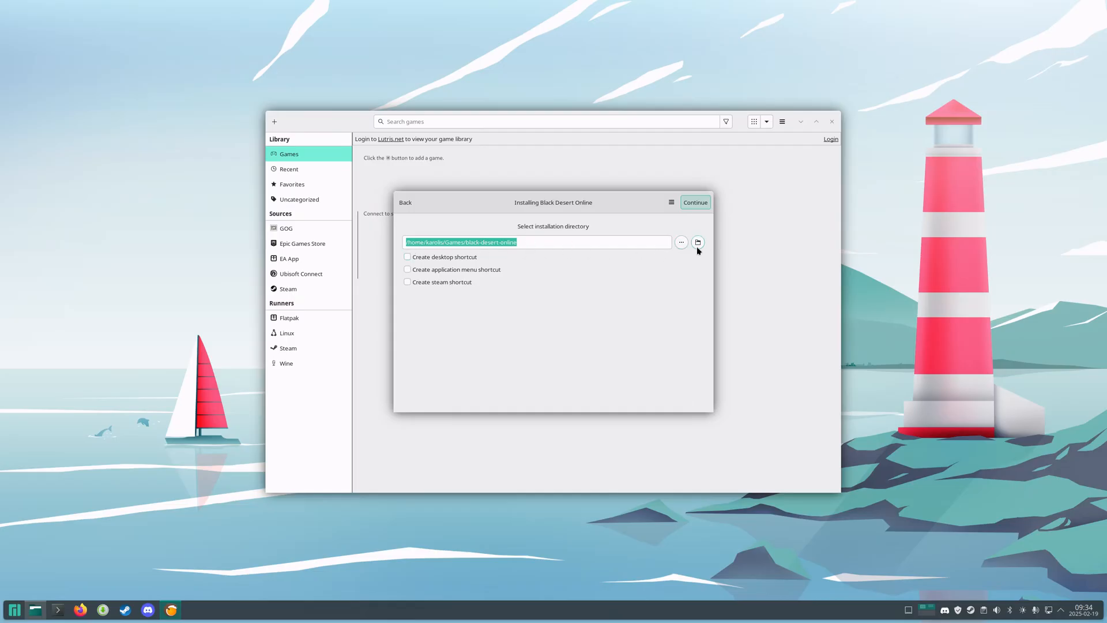
left_click(697, 242)
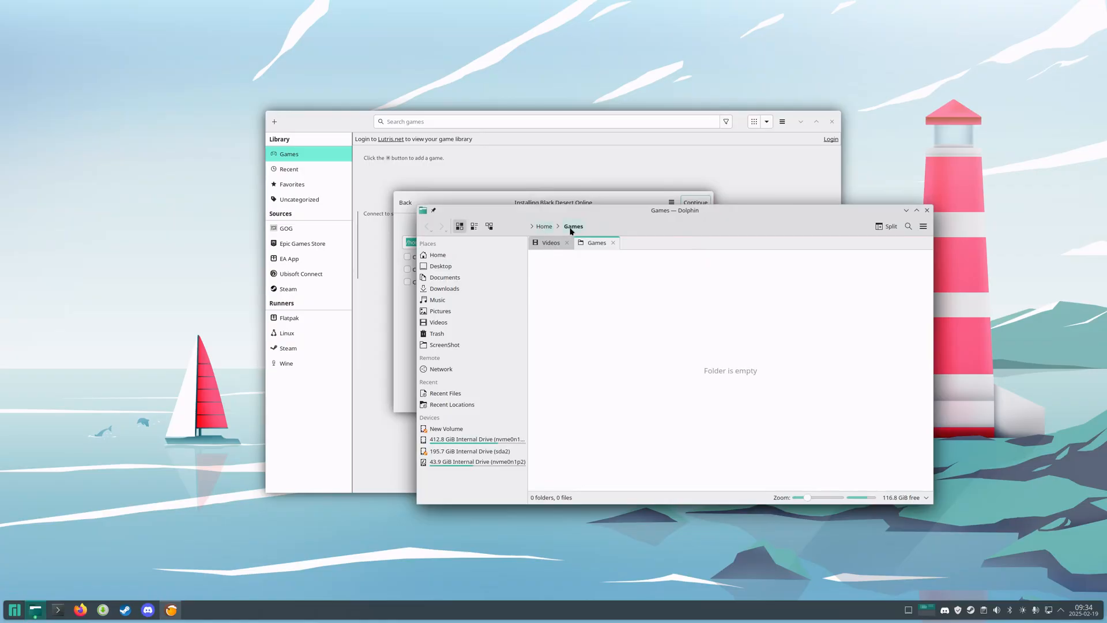
mouse_move(576, 231)
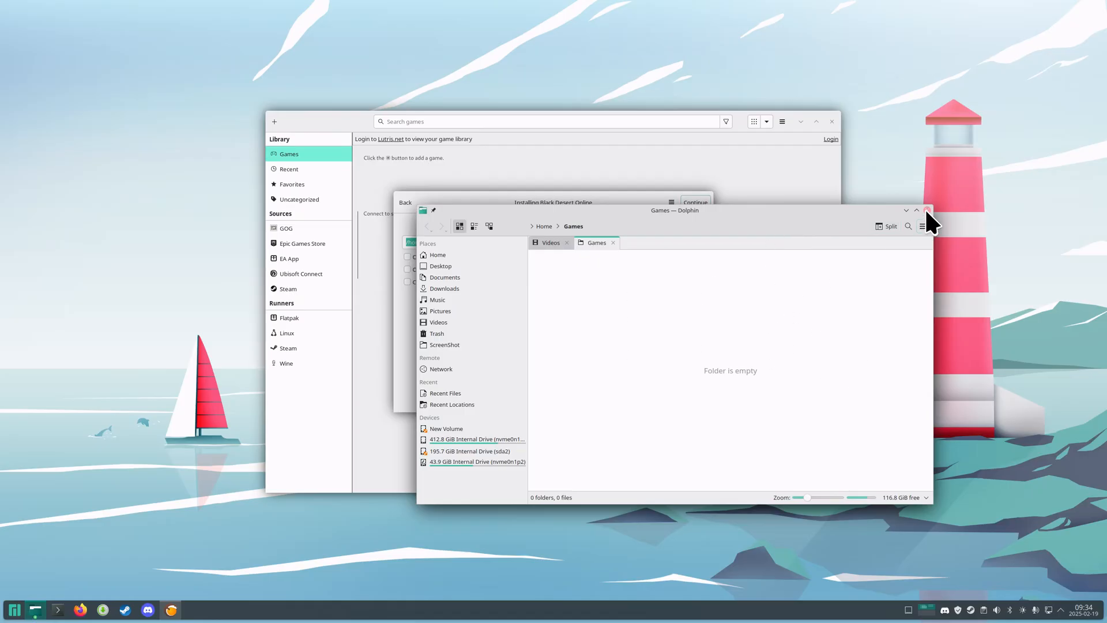
left_click(927, 211)
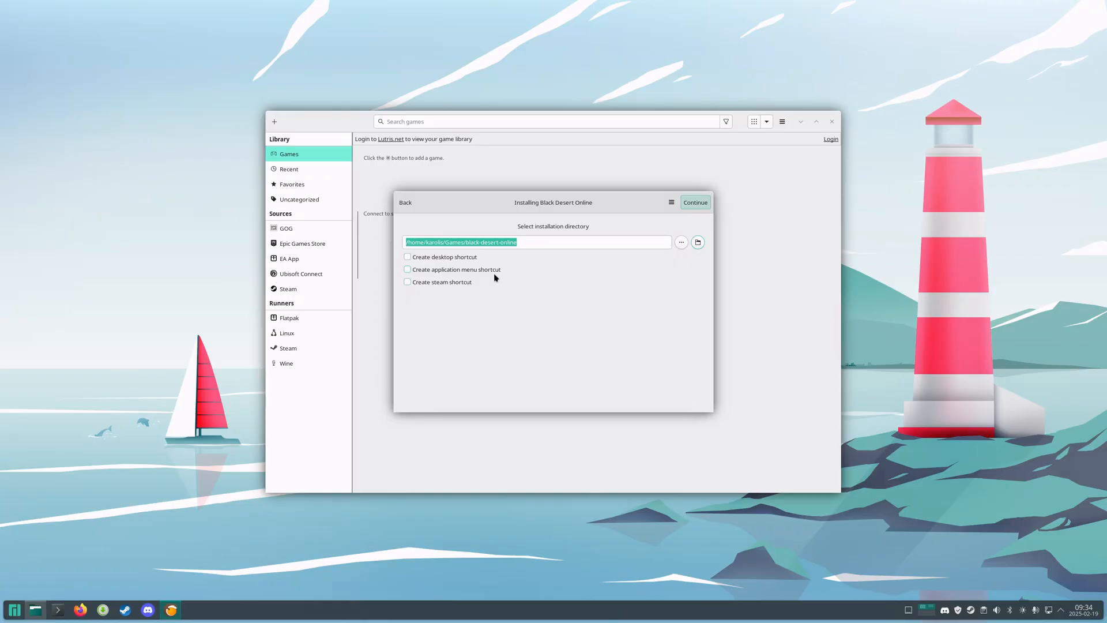
mouse_move(661, 266)
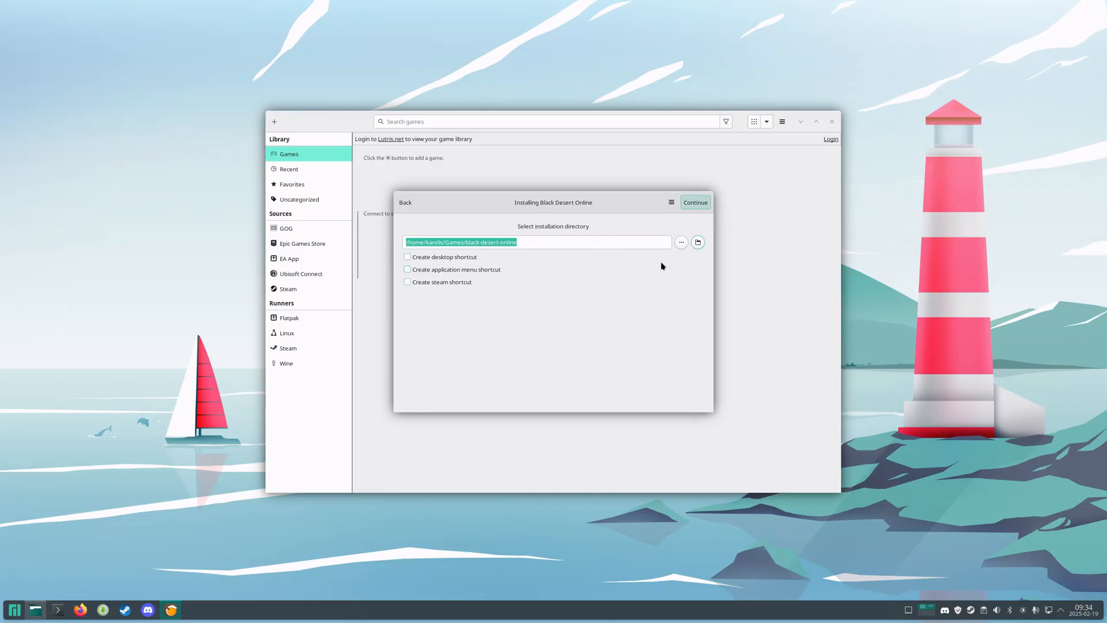
mouse_move(694, 267)
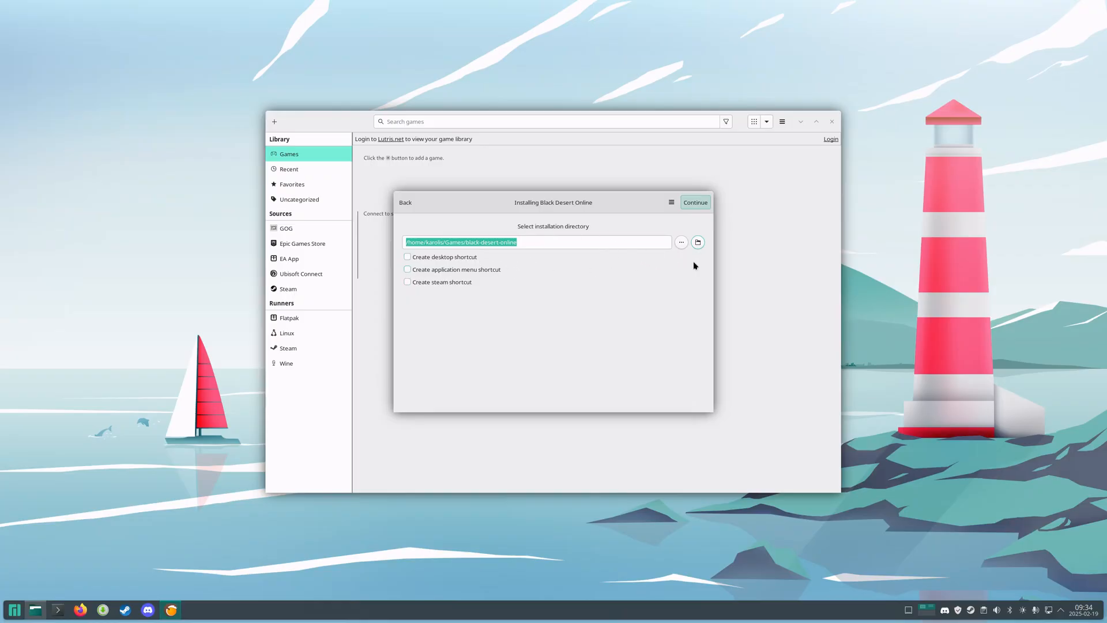
Select Downloads/BlackDesert_Installer_NAEU.exe as the setup file and start installing.
left_click(694, 202)
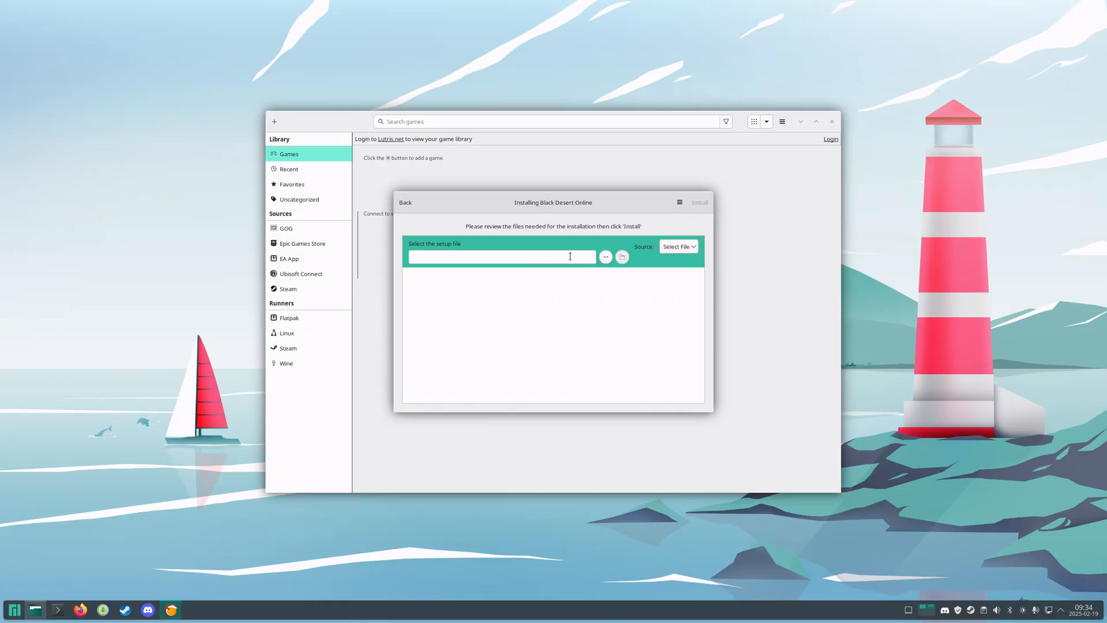
left_click(605, 256)
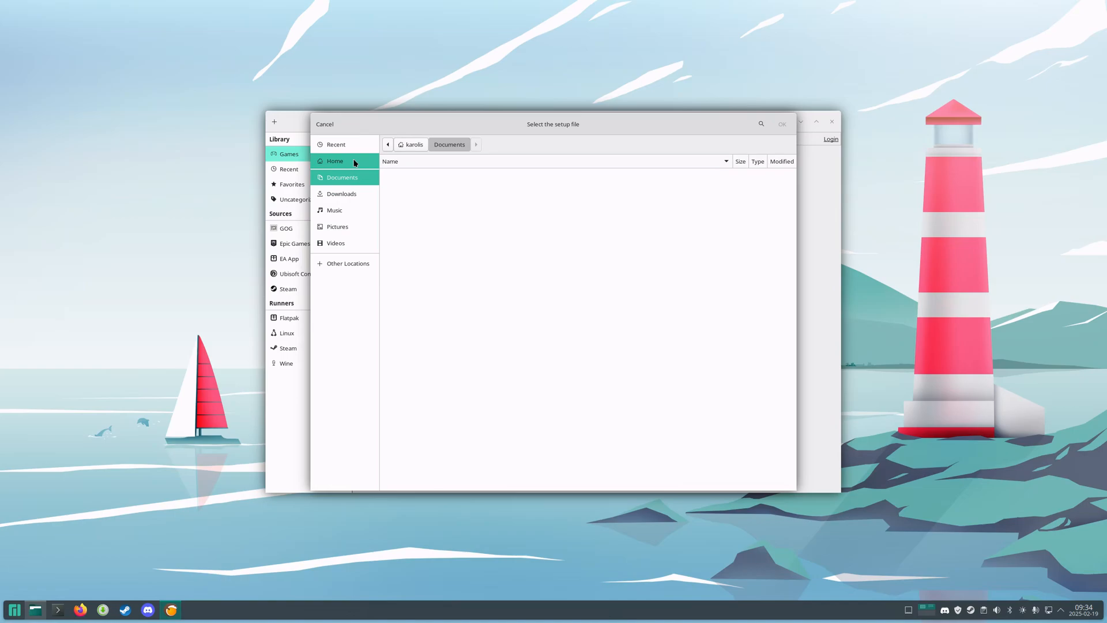
left_click(324, 123)
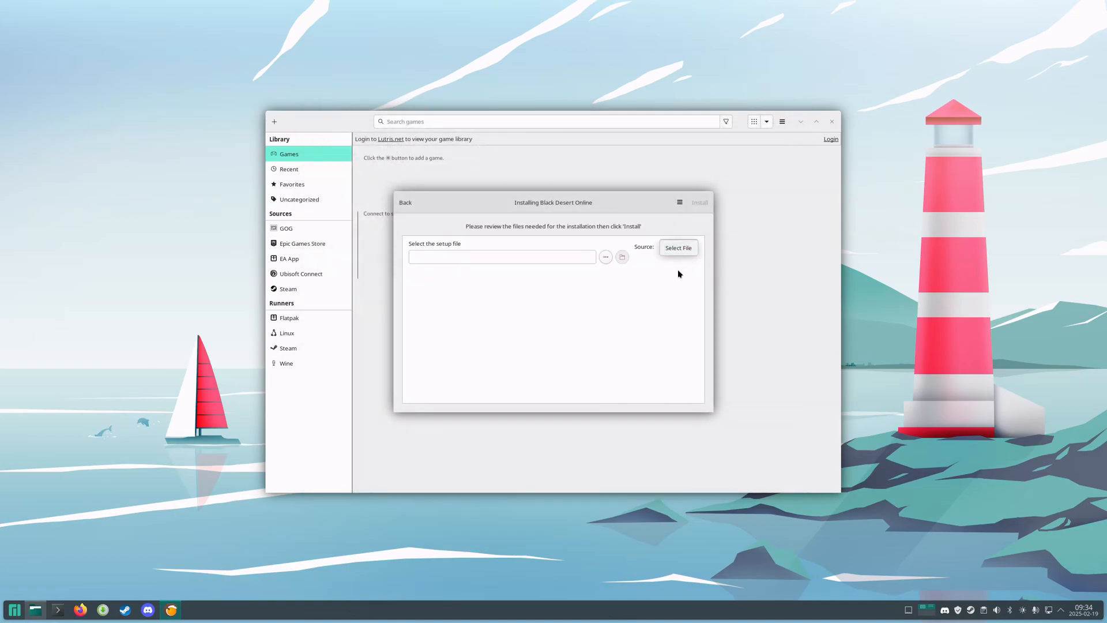
left_click(677, 248)
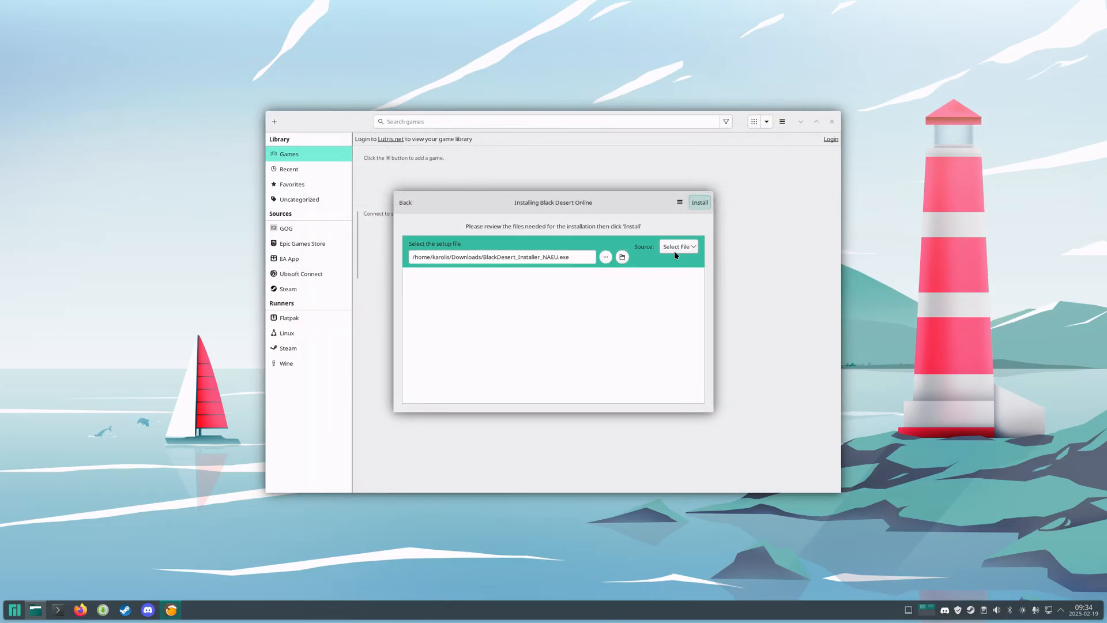
left_click(698, 202)
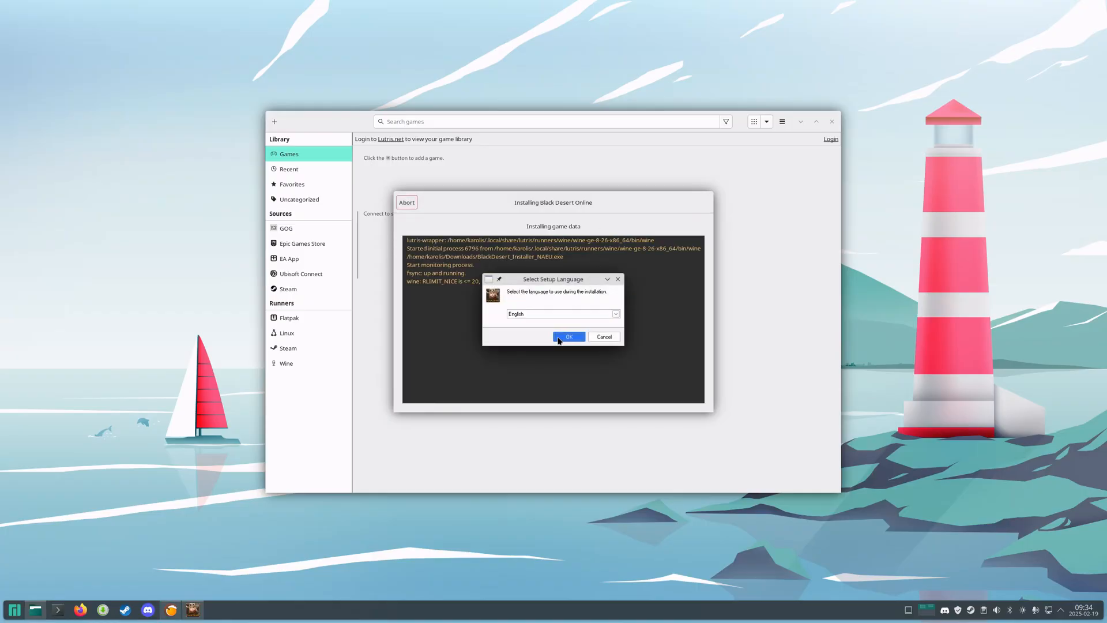
Pick English, accept the licence, and keep the desktop shortcut in Black Desert Setup.
left_click(569, 337)
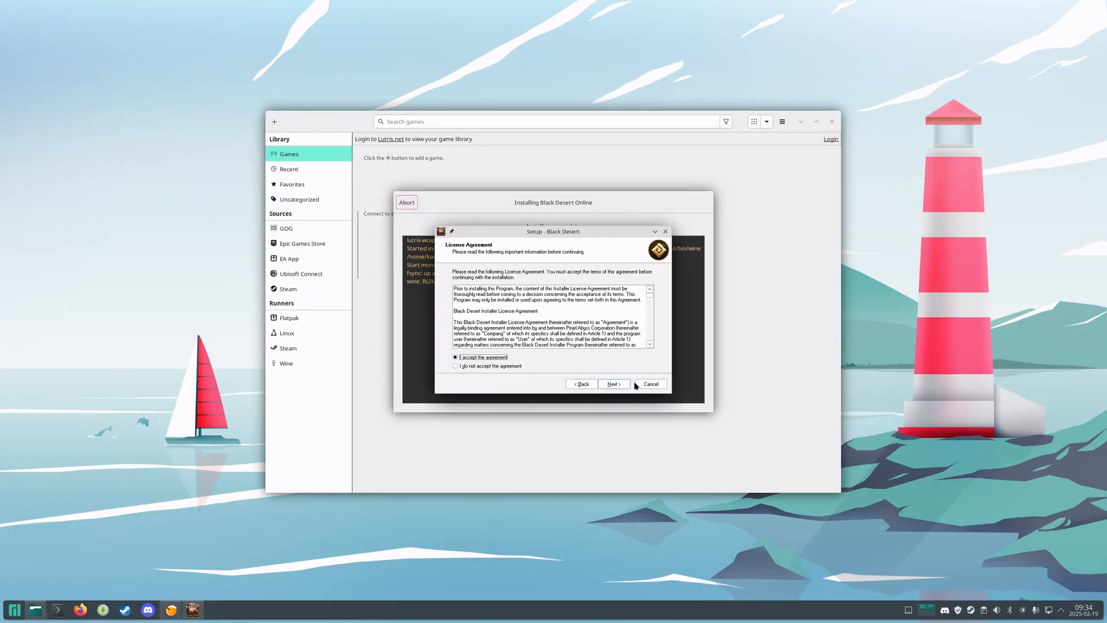
left_click(613, 383)
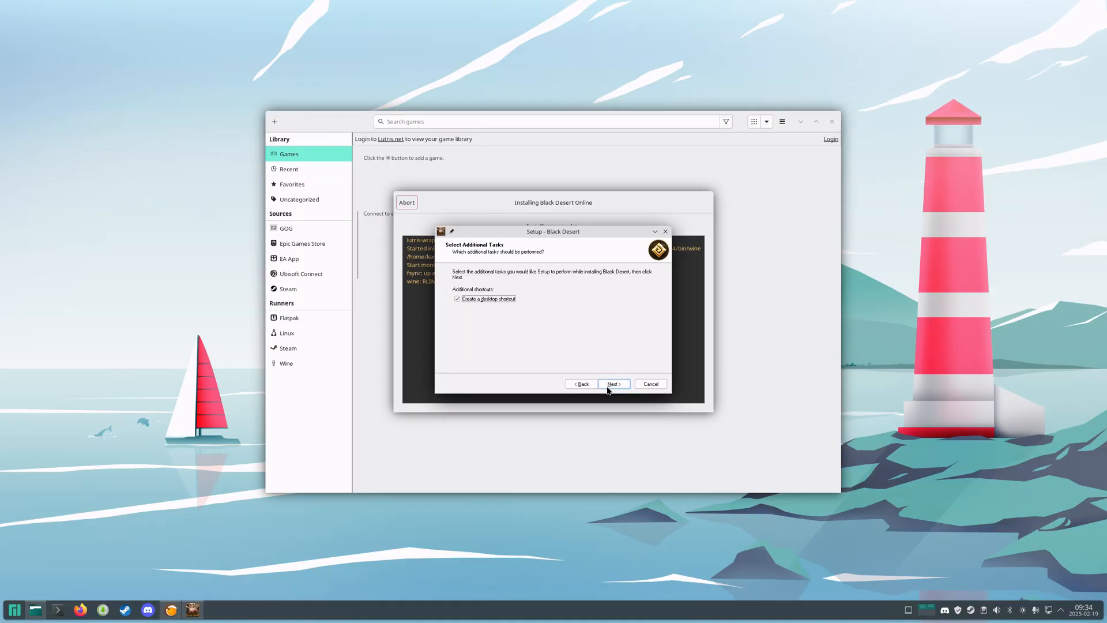
left_click(613, 384)
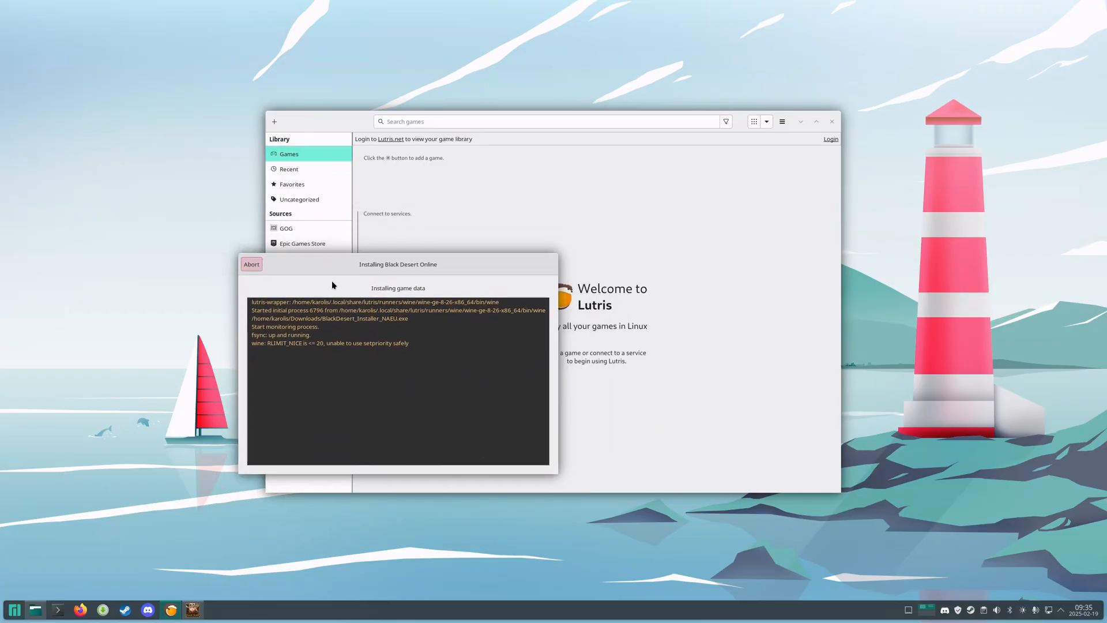
mouse_move(415, 372)
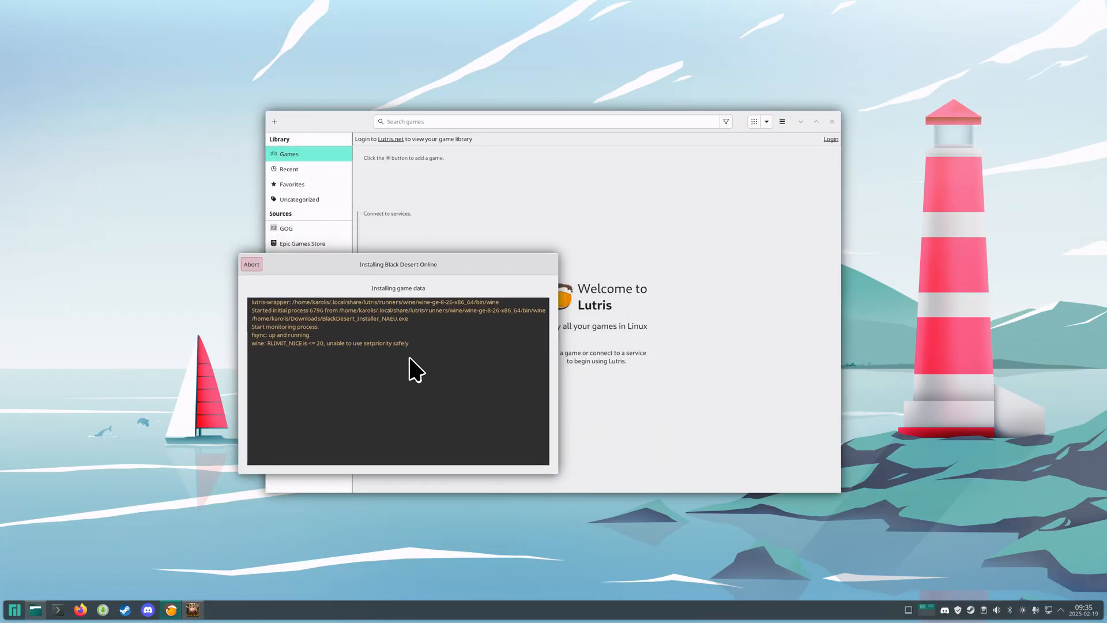
mouse_move(351, 267)
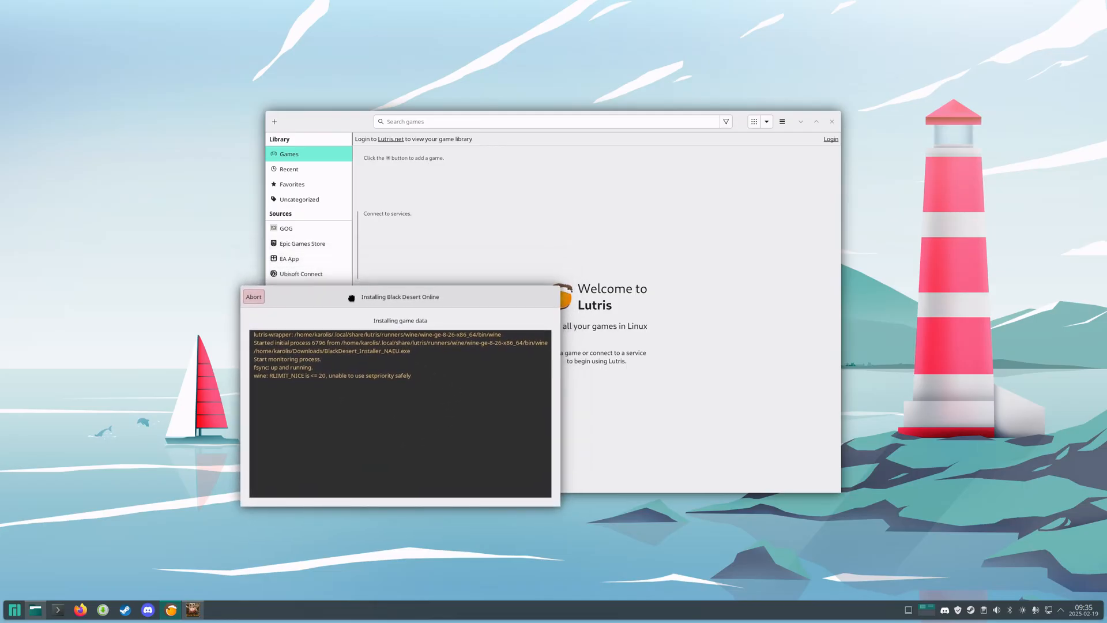
mouse_move(291, 500)
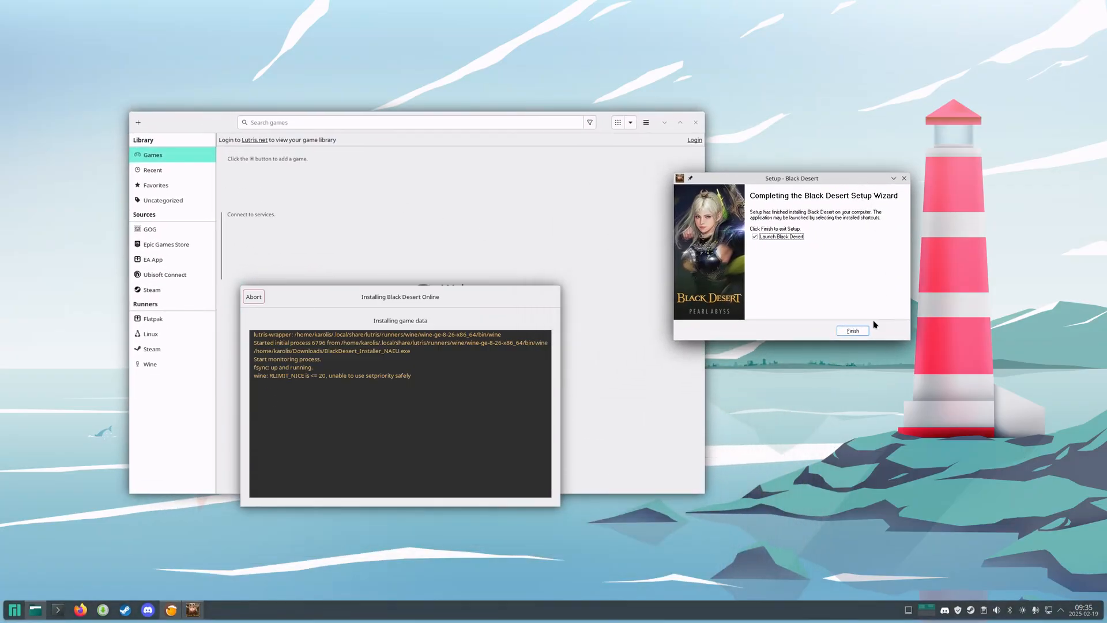
Finish the Black Desert setup wizard with Launch Black Desert checked.
left_click(852, 330)
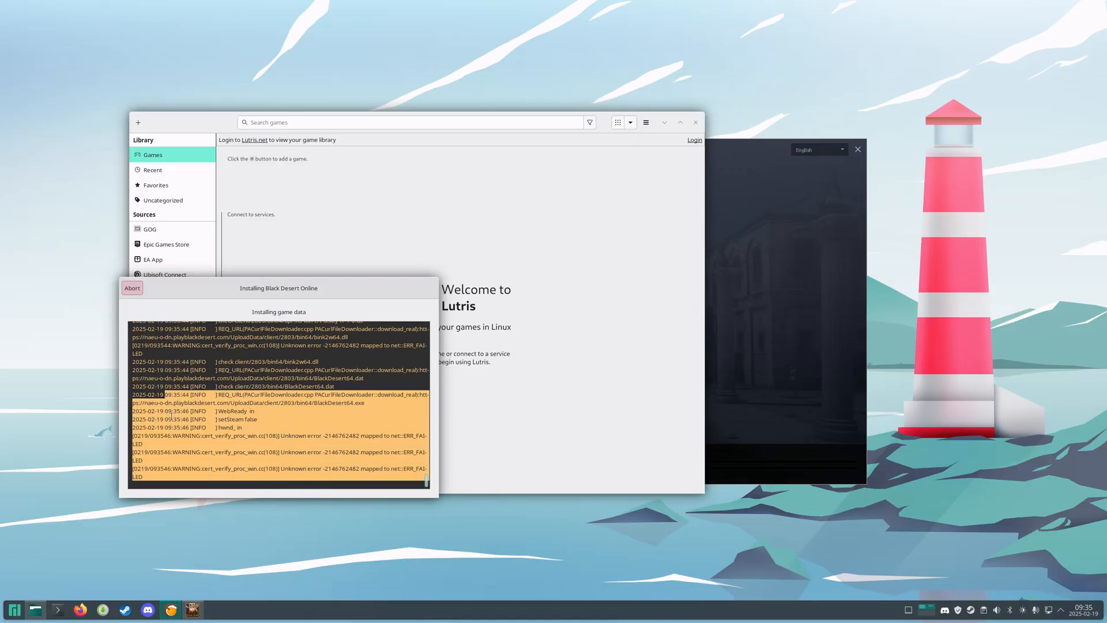
mouse_move(570, 289)
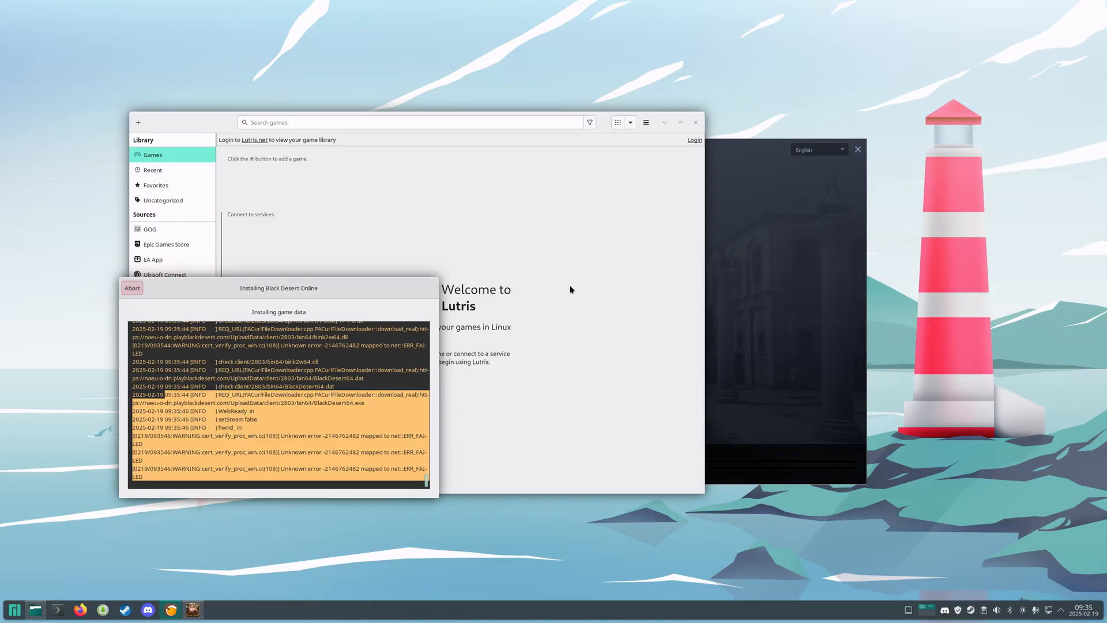